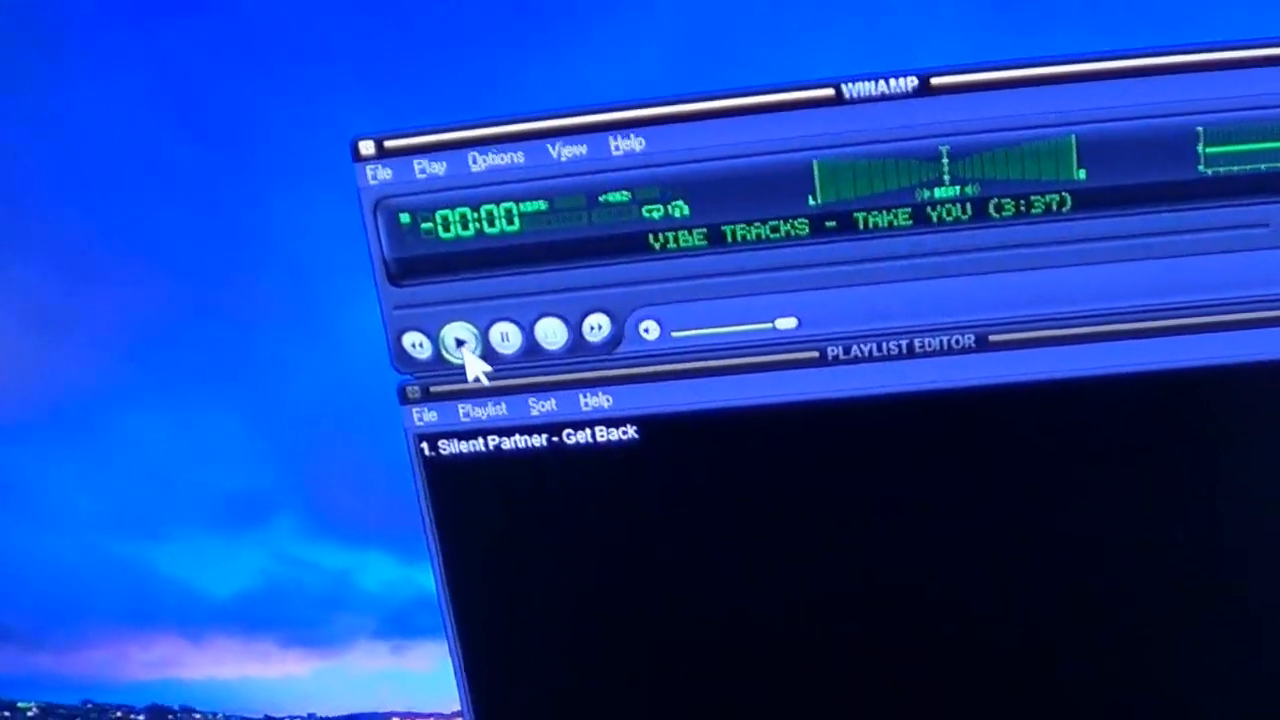
# Start playback of 'Silent Partner - Get Back' in Winamp for the speaker test
pyautogui.click(460, 344)
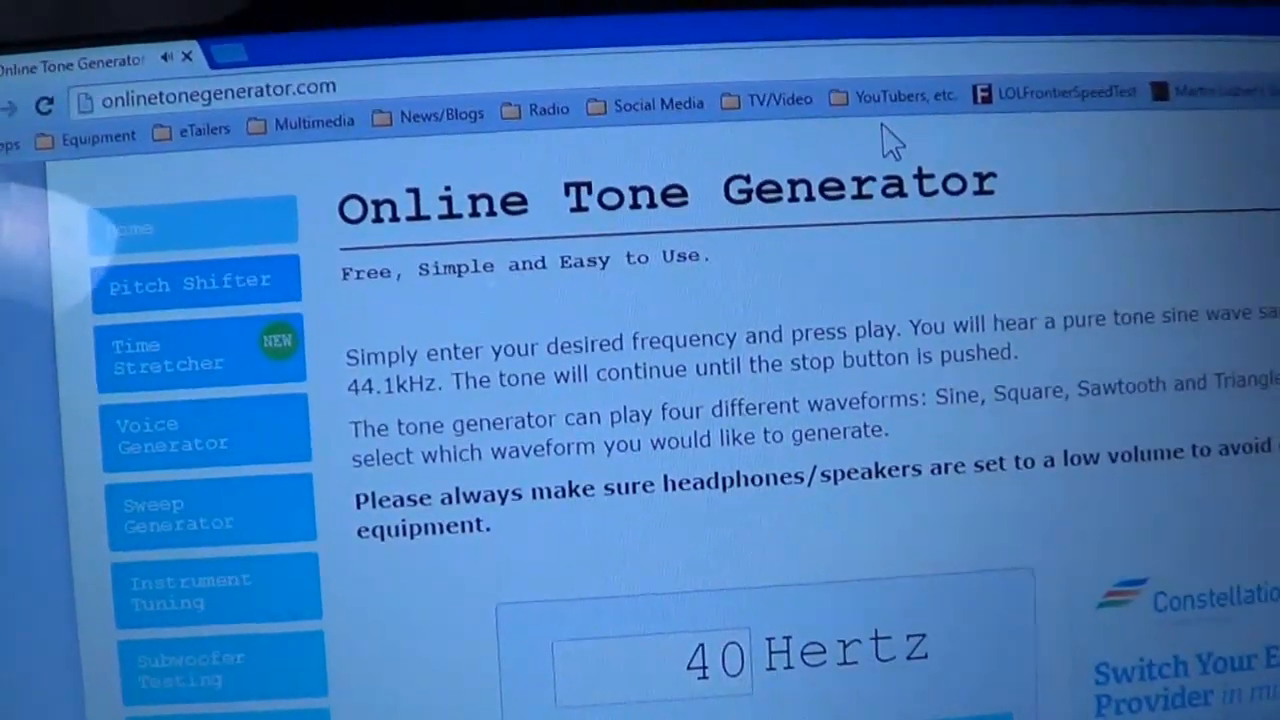
# Scroll down the Online Tone Generator page to reach the Play/Stop controls
pyautogui.scroll(-3)
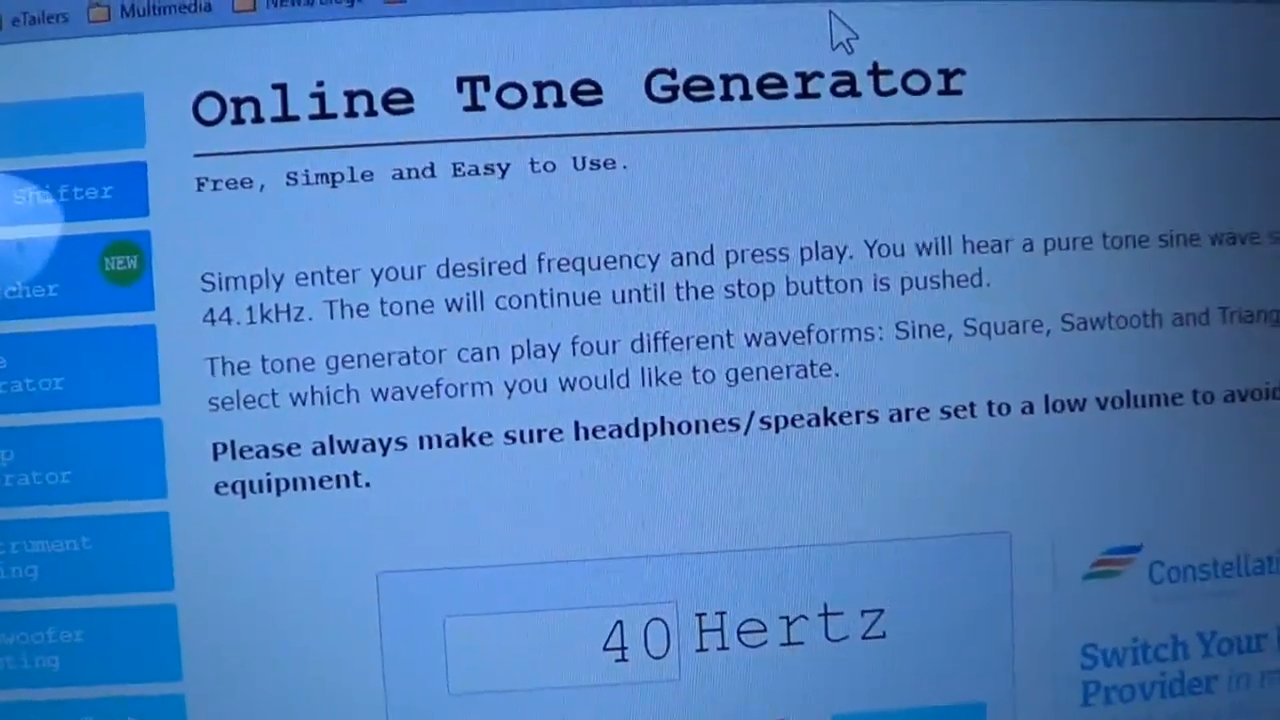
pyautogui.scroll(-3)
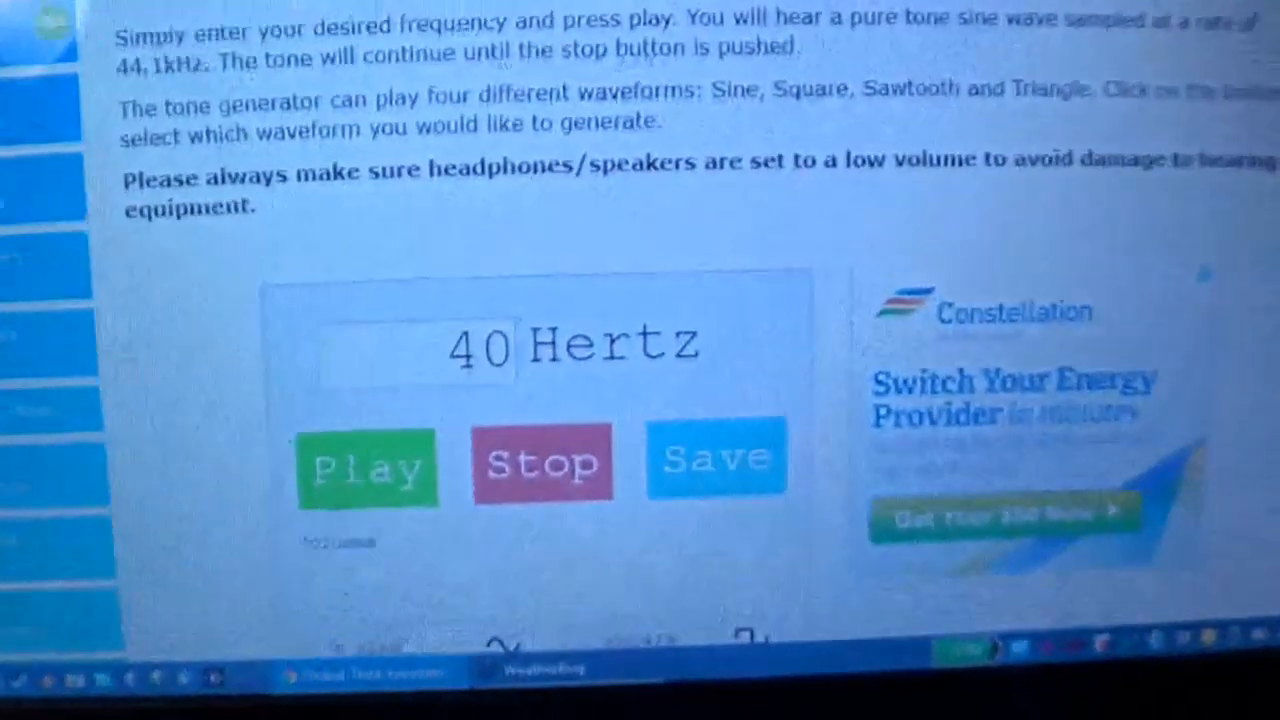
pyautogui.scroll(-3)
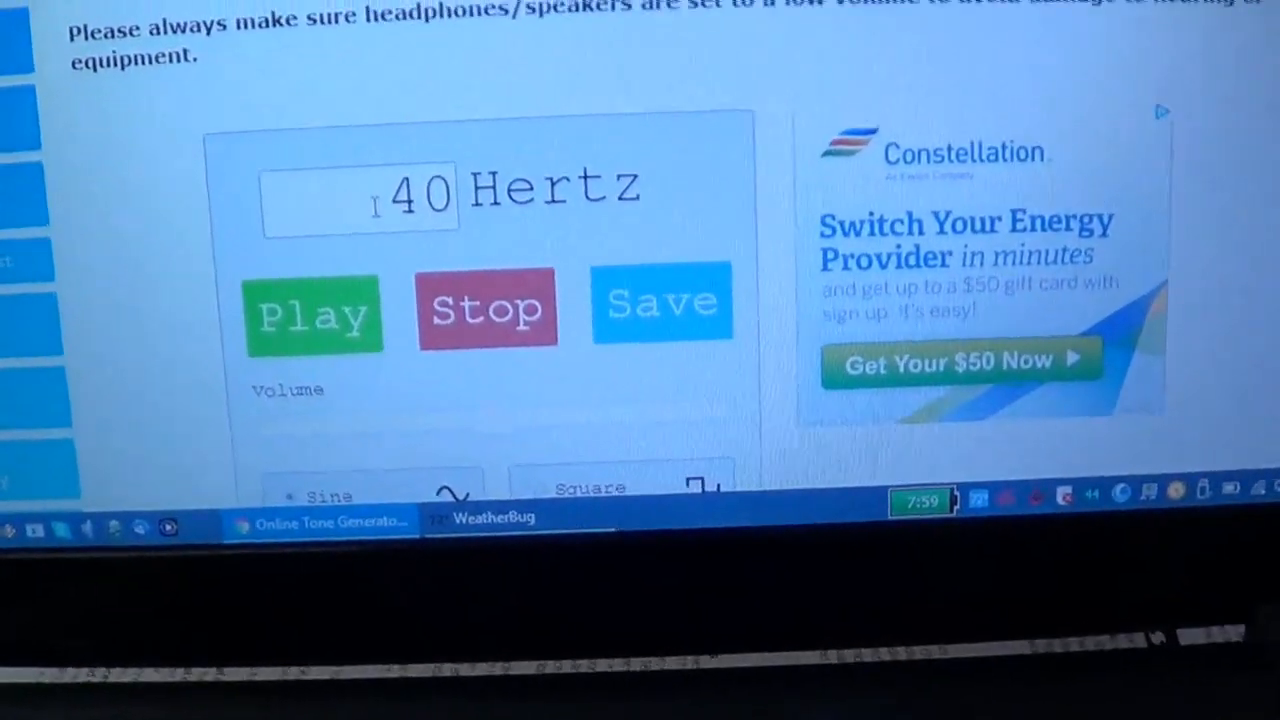